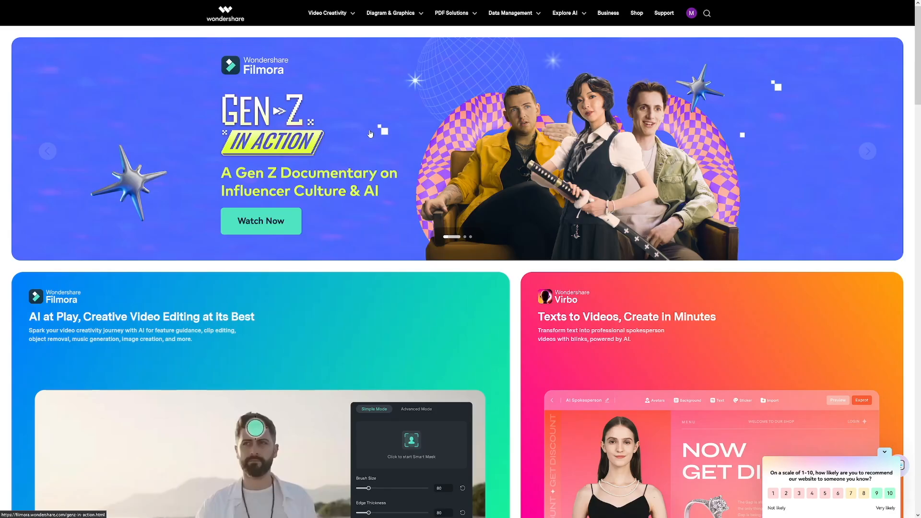
mouse_move(324, 23)
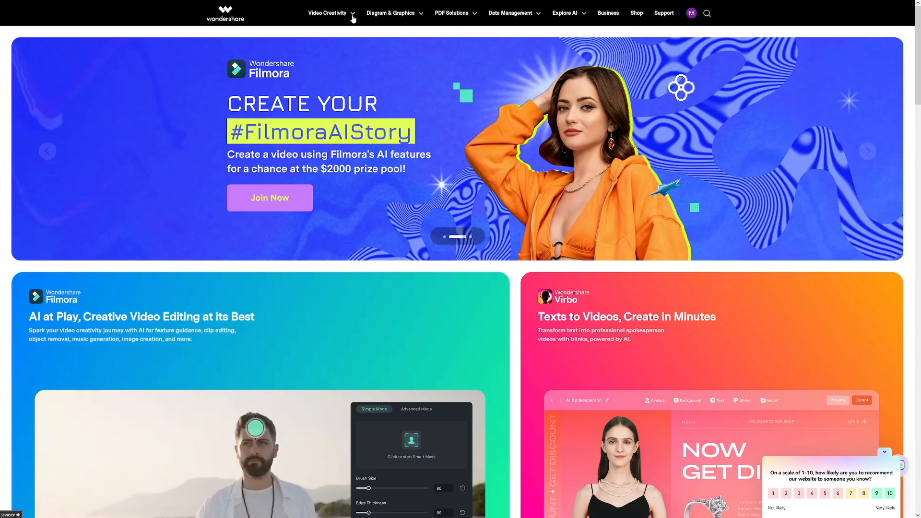
- Open the Video Creativity dropdown in Wondershare's top navigation bar
left_click(327, 13)
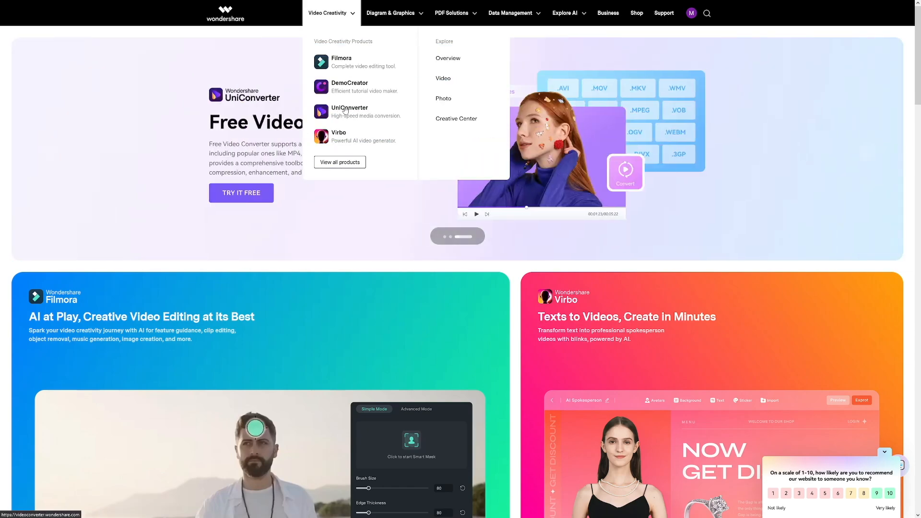
- Go to the UniConverter product page, scroll down, and start the TRY IT FREE download
left_click(349, 107)
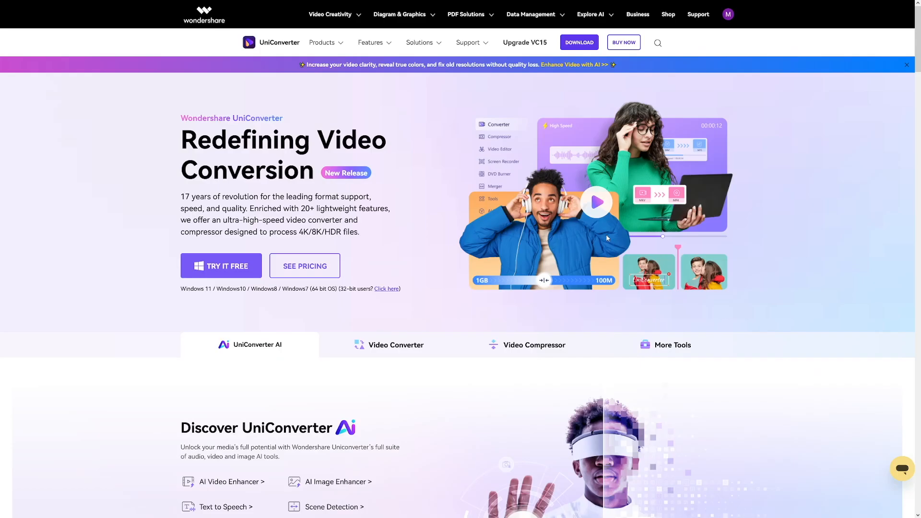
mouse_move(758, 208)
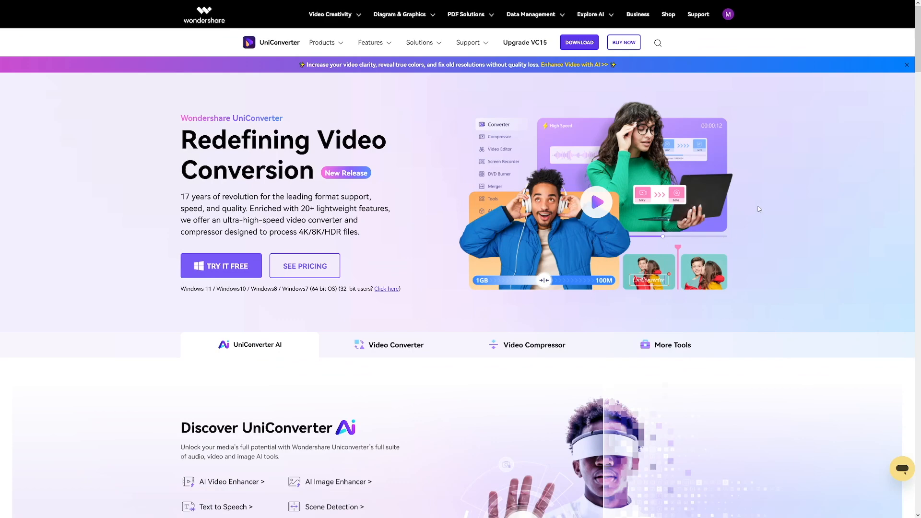
scroll("down", 3)
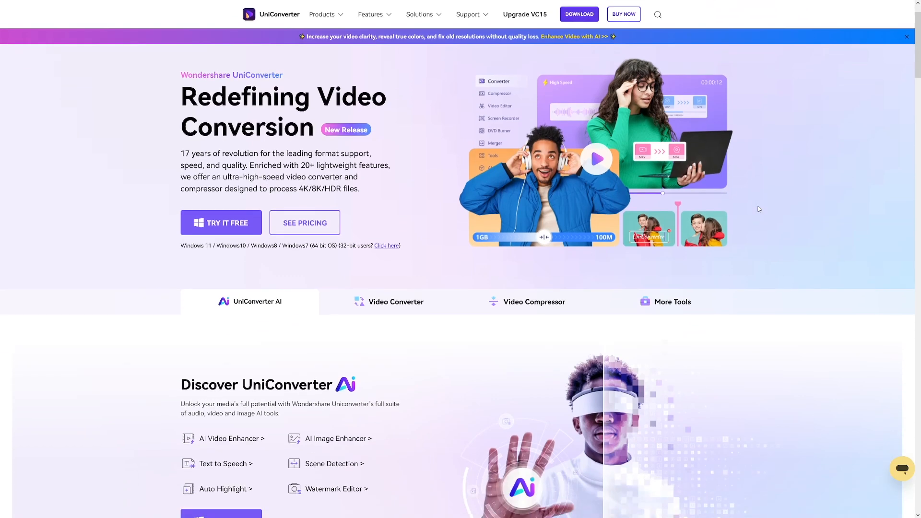
scroll("down", 3)
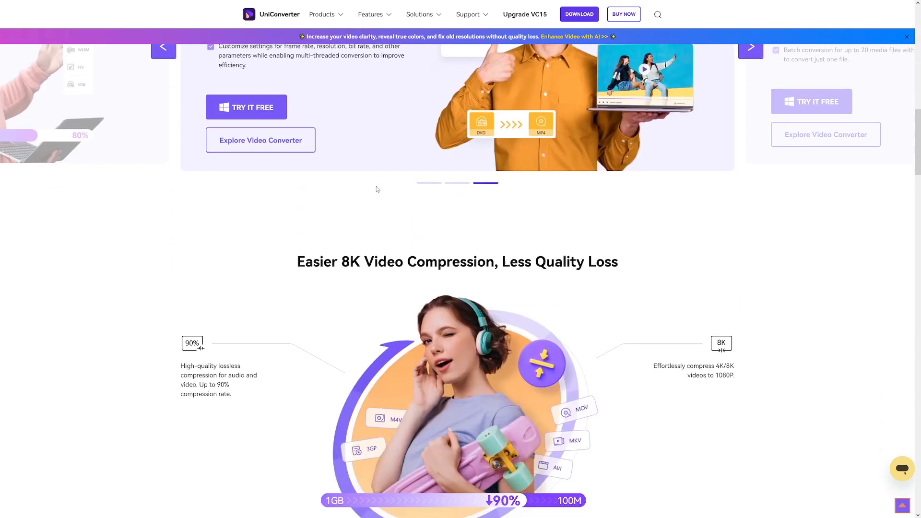
scroll("down", 3)
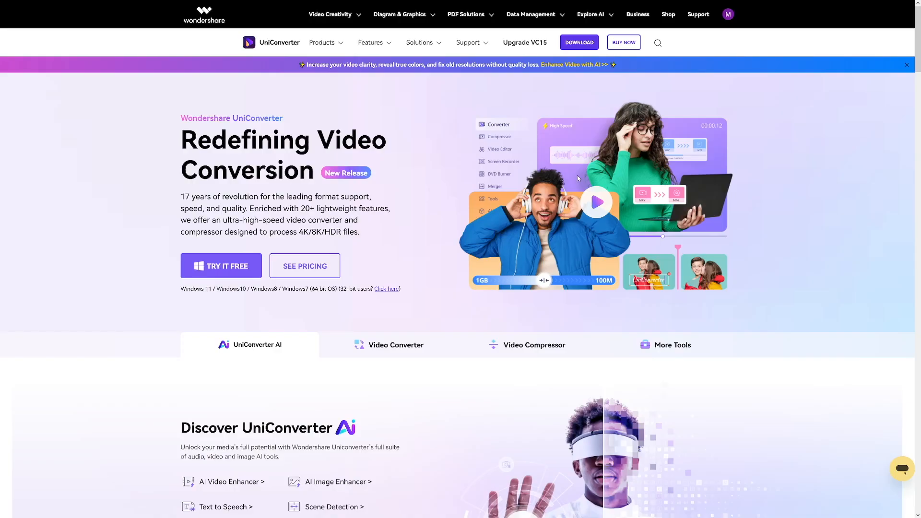
mouse_move(418, 217)
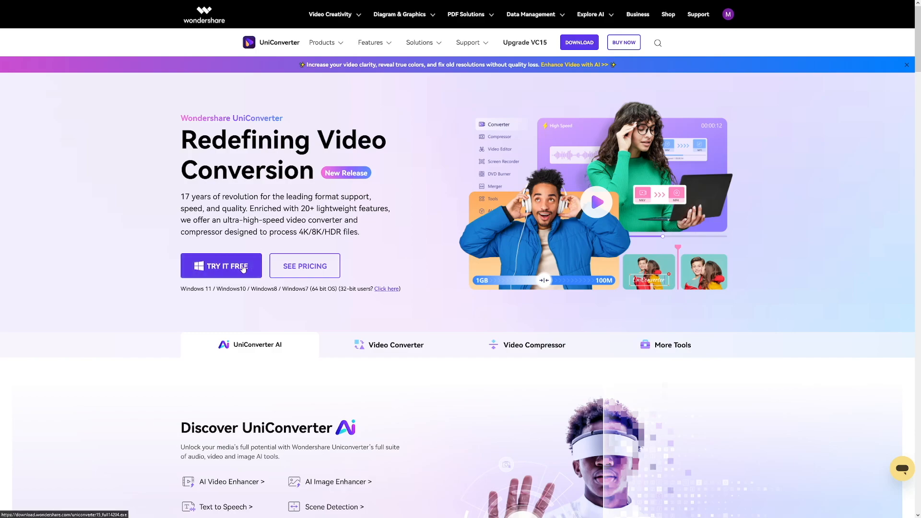
left_click(220, 266)
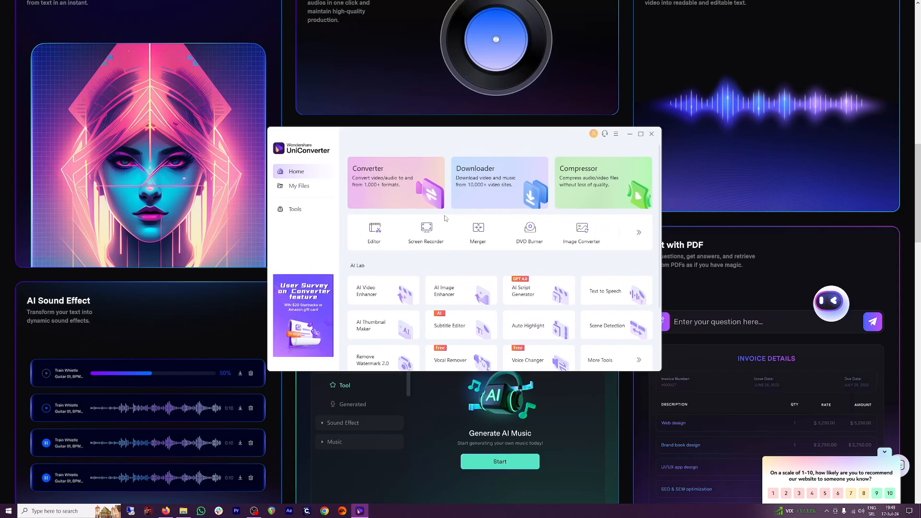
mouse_move(459, 213)
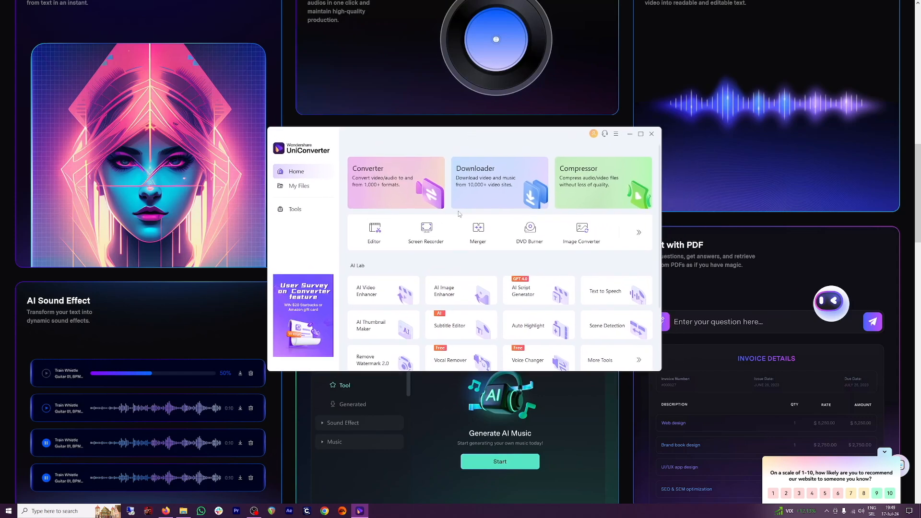
- Scroll the Home screen past the AI Lab tools to the Discover section
scroll("down", 3)
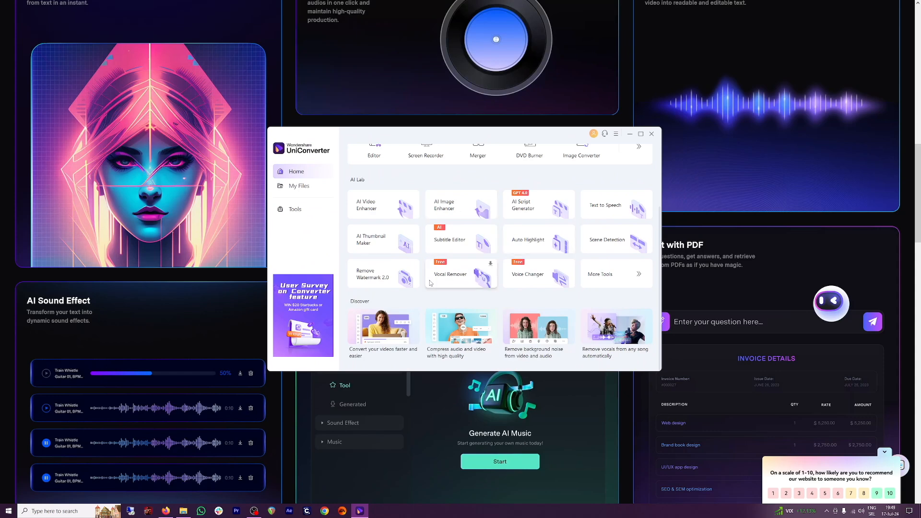
mouse_move(395, 209)
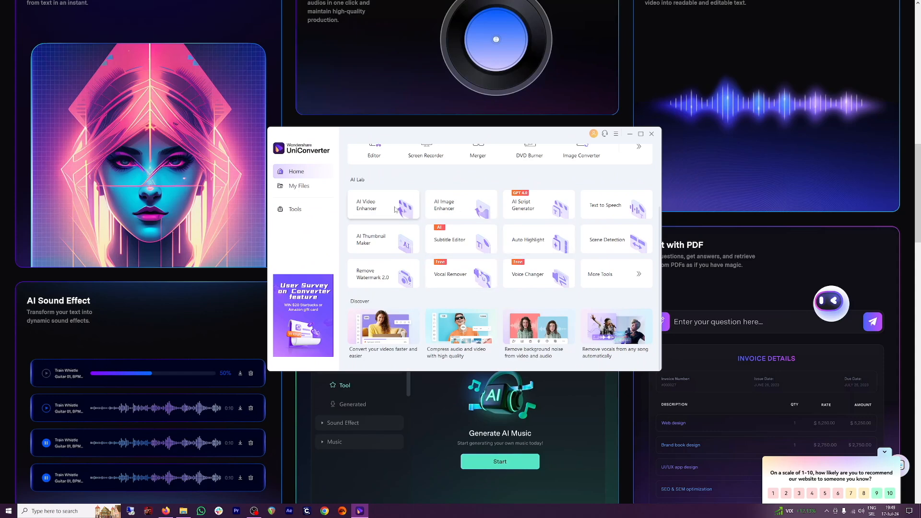
mouse_move(356, 186)
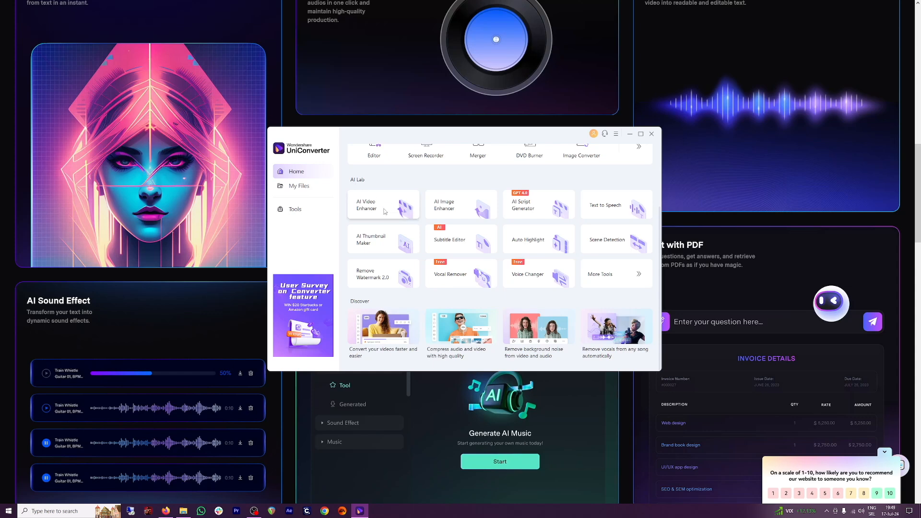
mouse_move(415, 212)
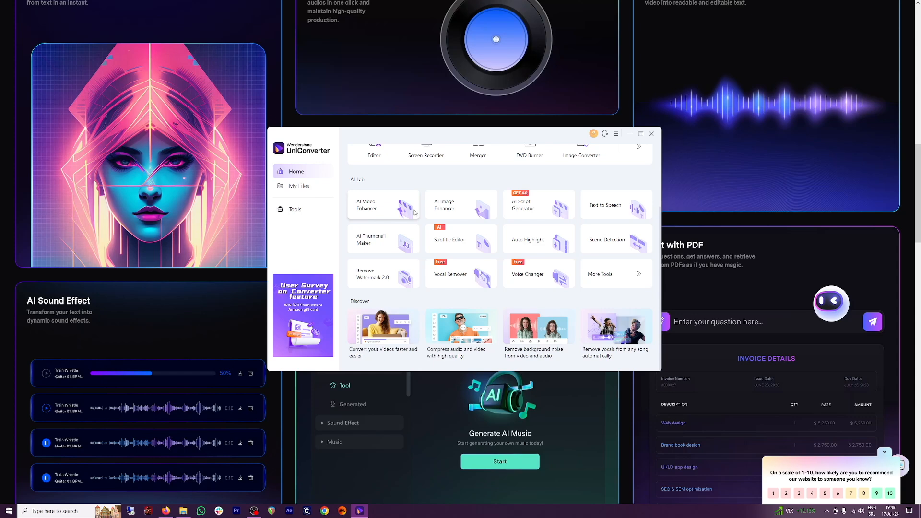
mouse_move(469, 209)
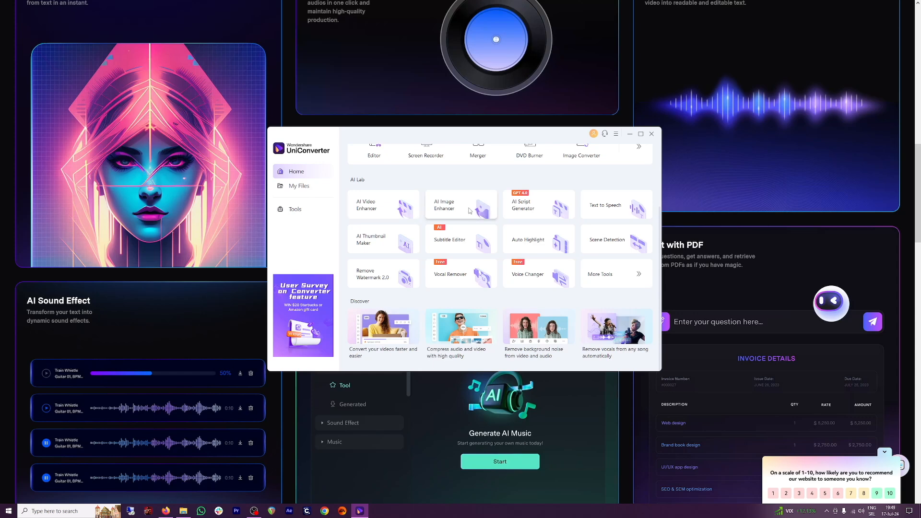
mouse_move(545, 218)
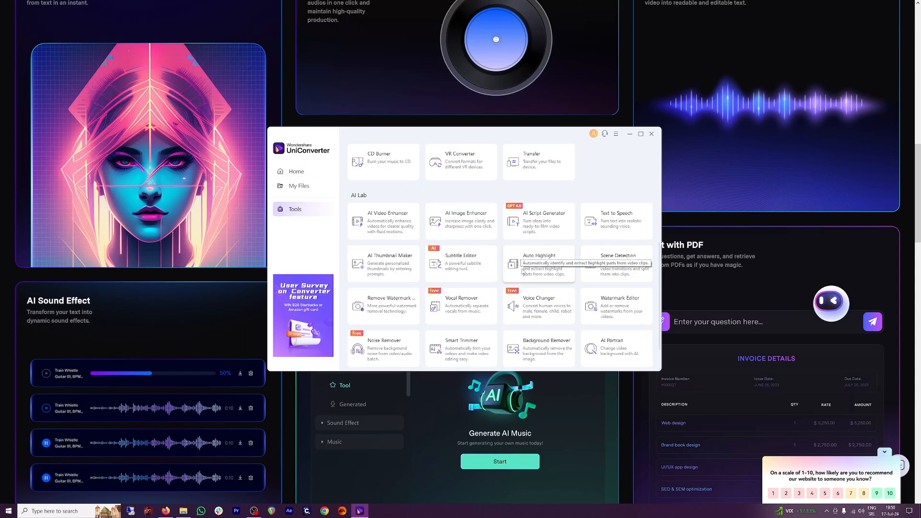
mouse_move(509, 282)
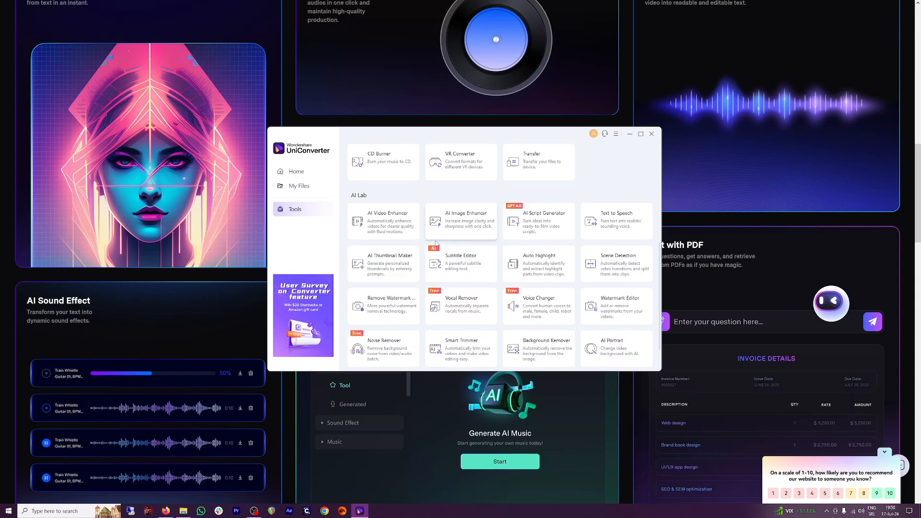
mouse_move(381, 226)
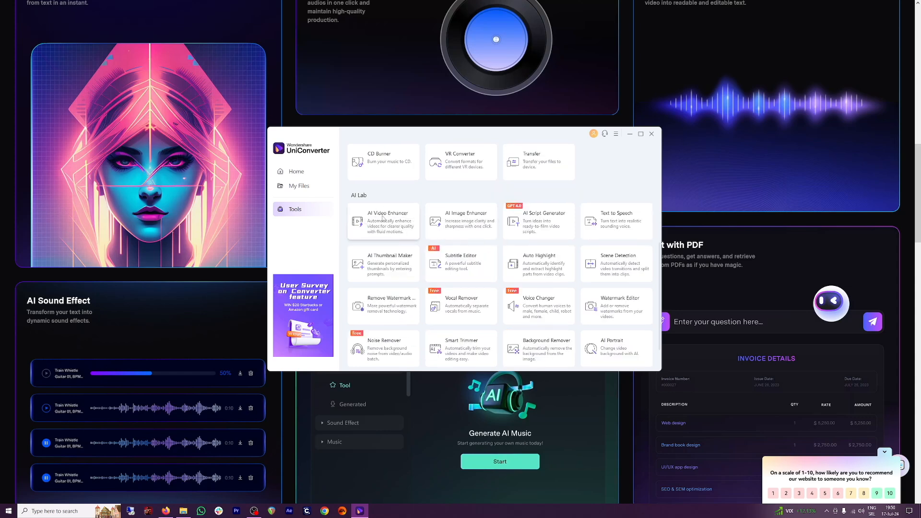
left_click(382, 221)
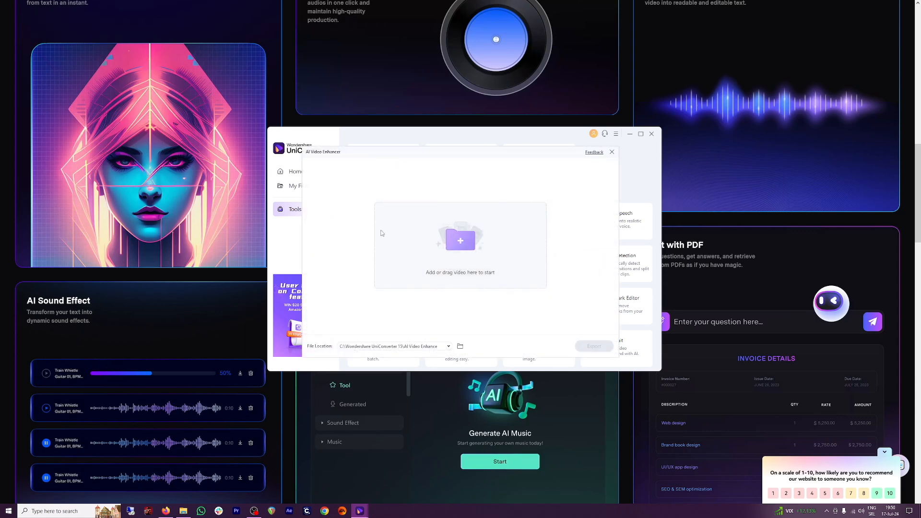
mouse_move(468, 283)
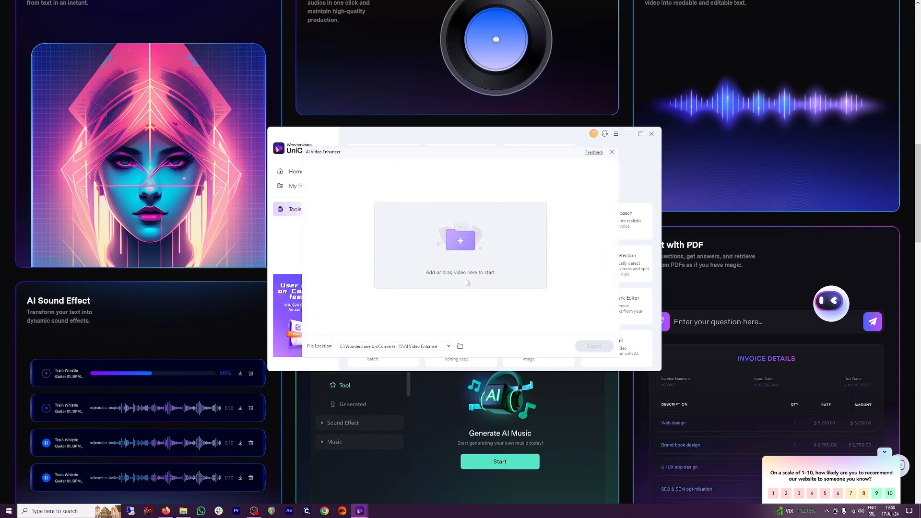
mouse_move(454, 219)
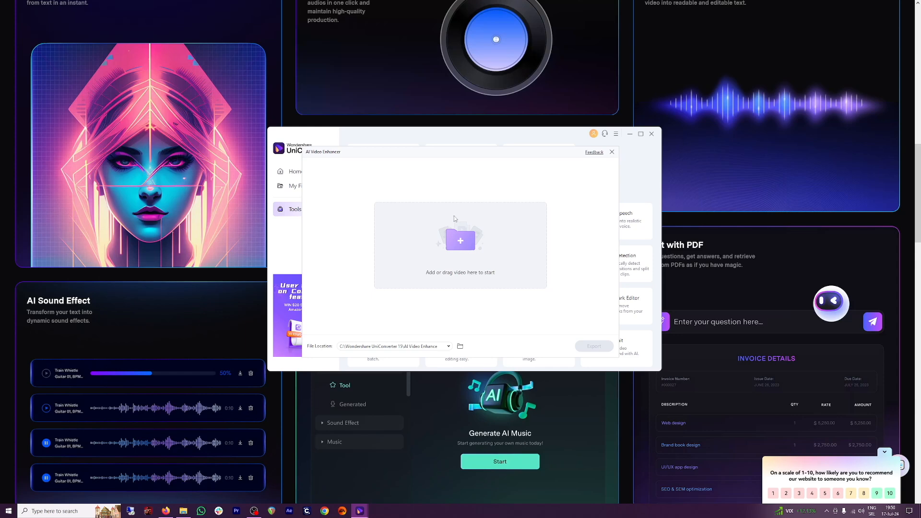
left_click(460, 240)
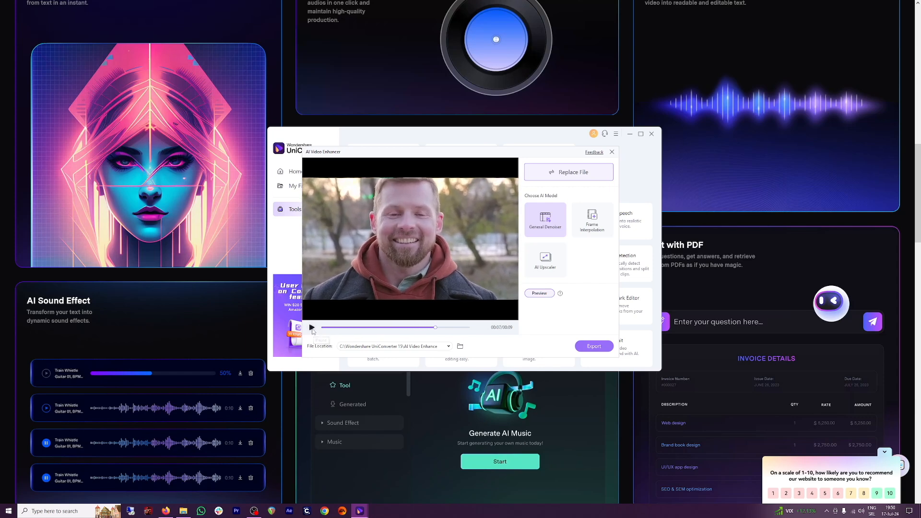
mouse_move(403, 191)
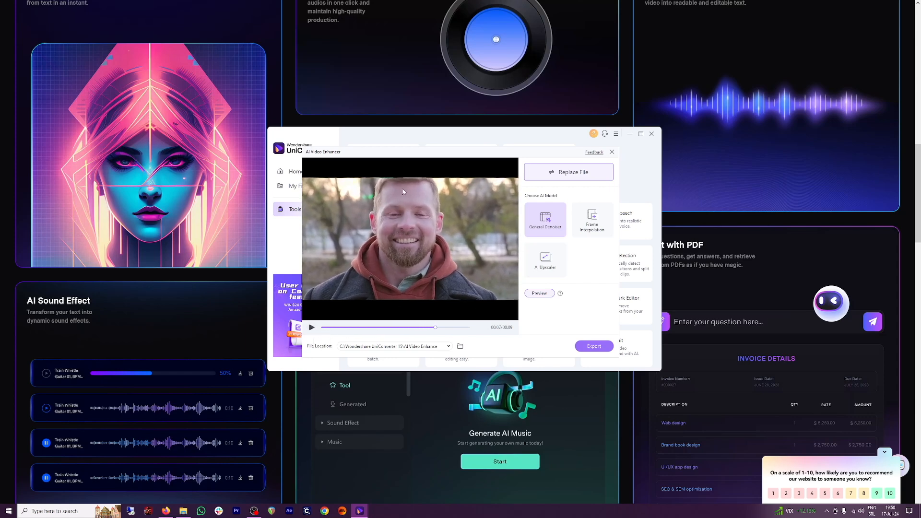
mouse_move(500, 264)
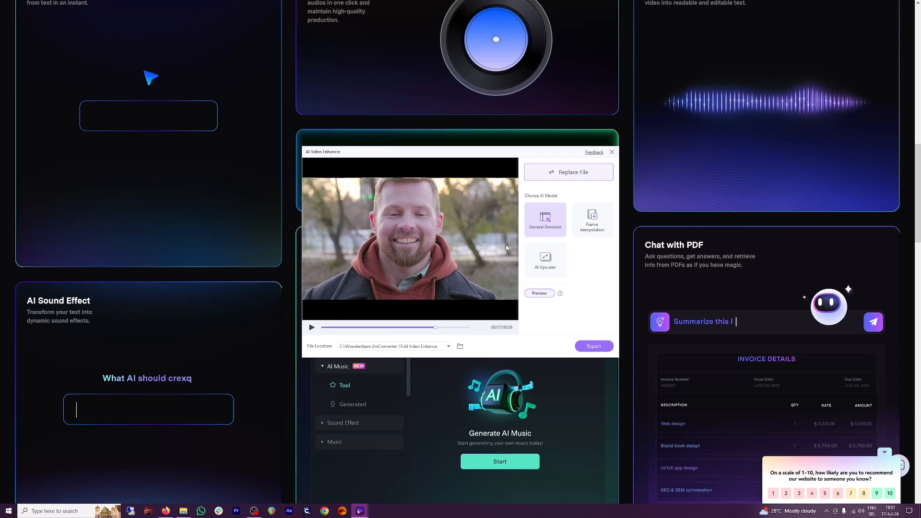
mouse_move(554, 239)
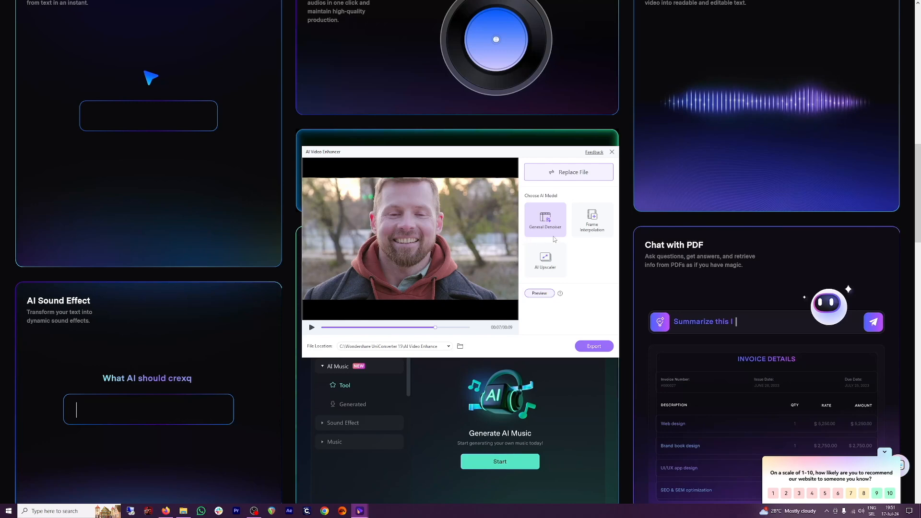
mouse_move(545, 237)
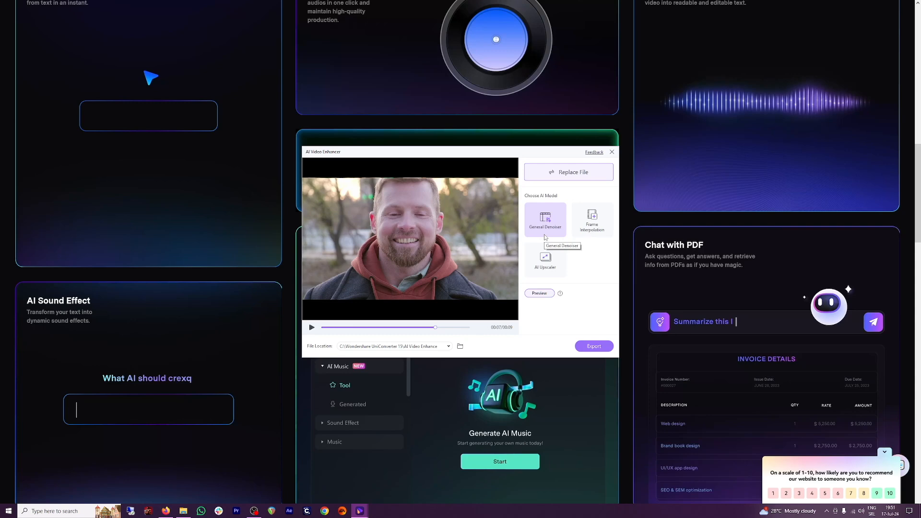
mouse_move(557, 226)
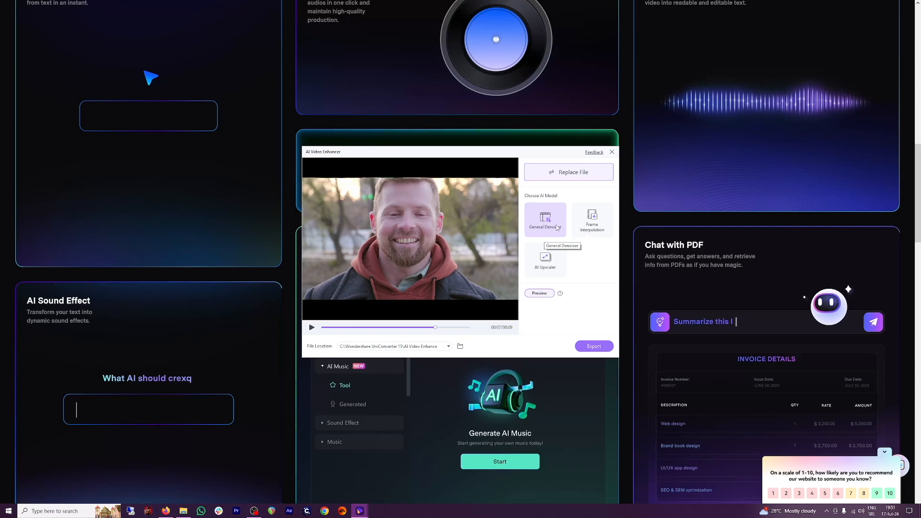
mouse_move(562, 218)
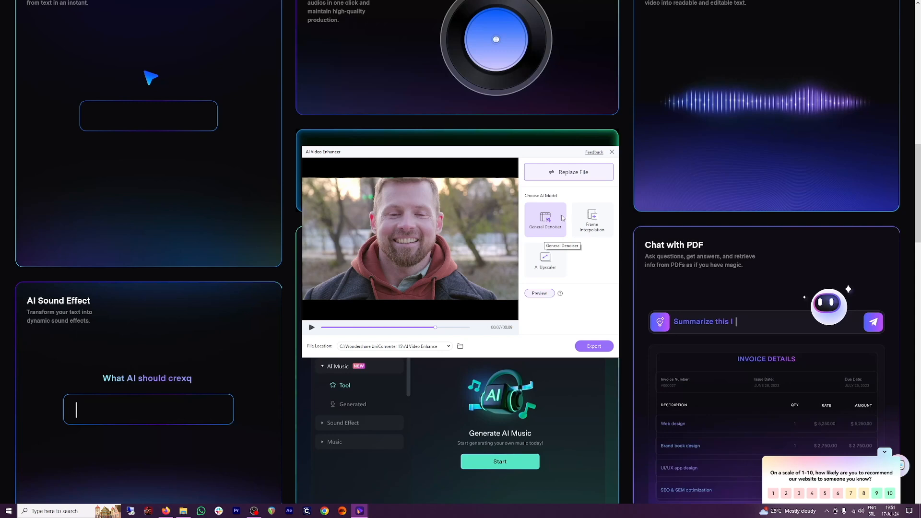
mouse_move(546, 267)
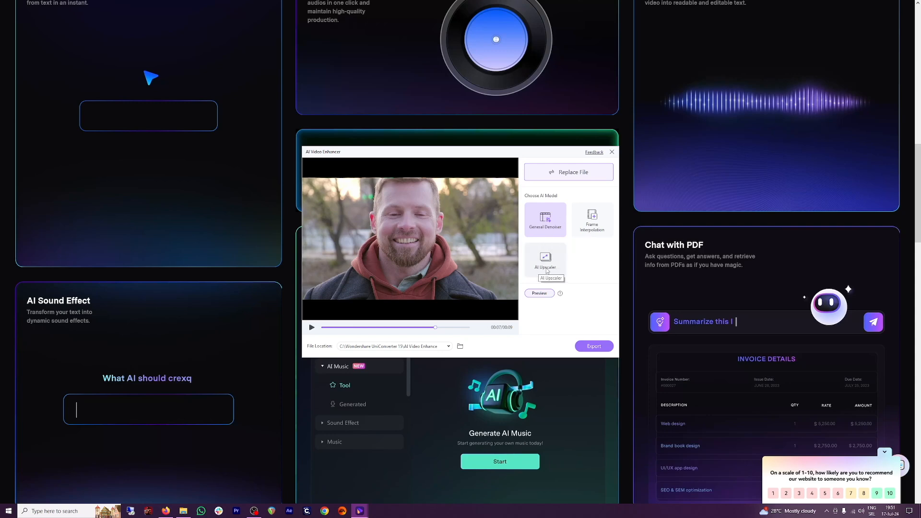
- Choose the AI Upscaler model at 4X (3840×2160) and export the upscaled clip
left_click(545, 259)
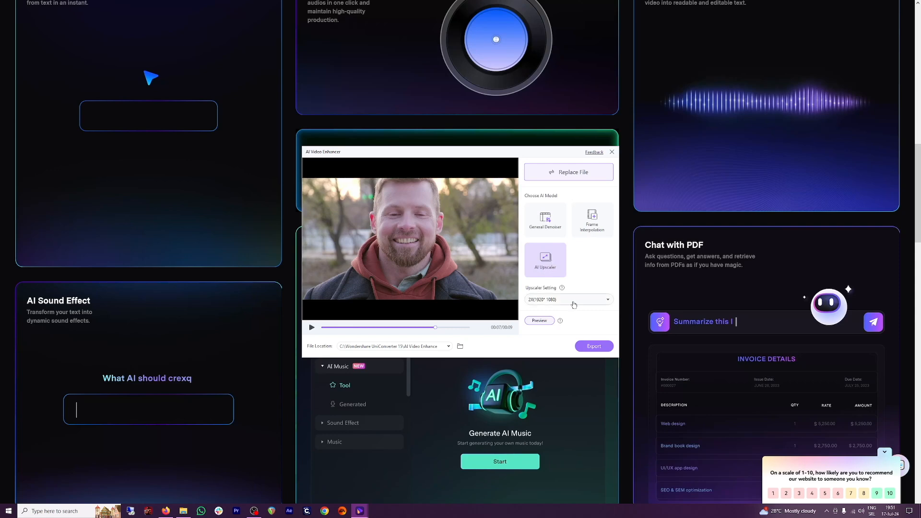
left_click(568, 299)
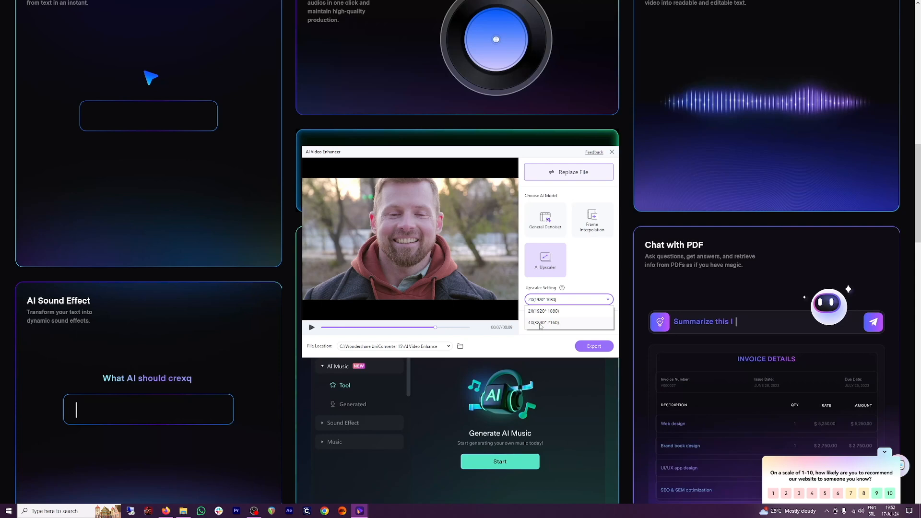
left_click(543, 311)
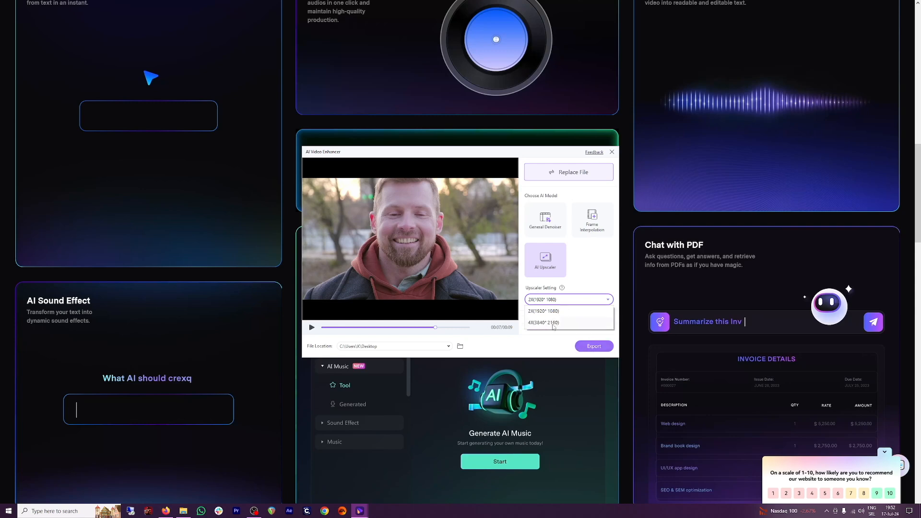
left_click(542, 323)
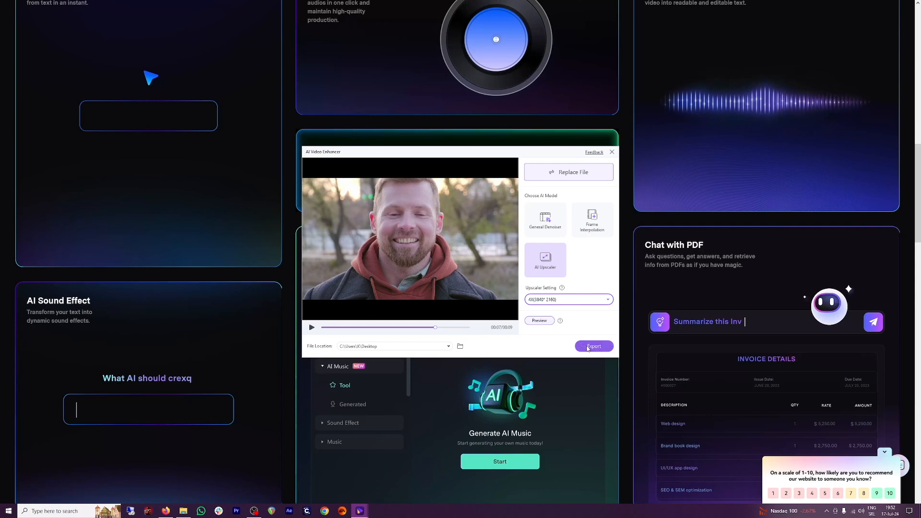
left_click(594, 346)
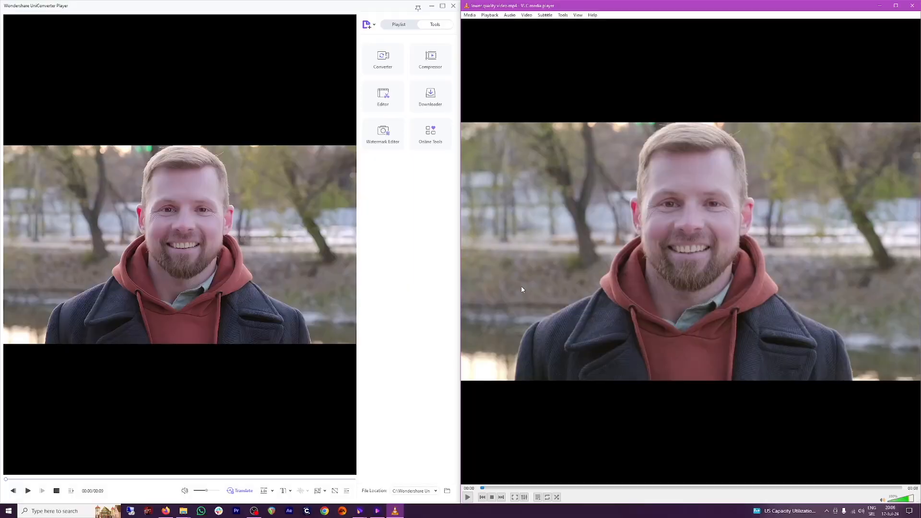
mouse_move(425, 302)
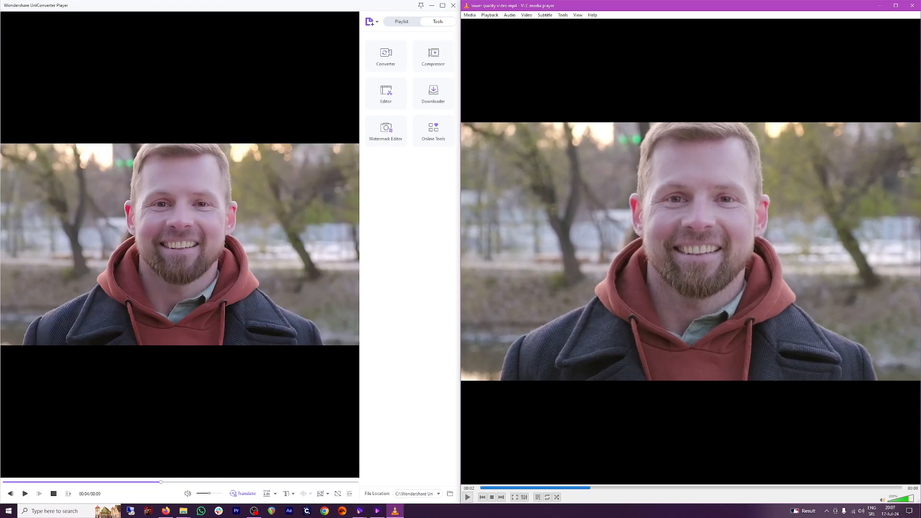
- Drag the UniConverter Player timeline to another point in the upscaled video
left_click_drag(161, 482, 15, 481)
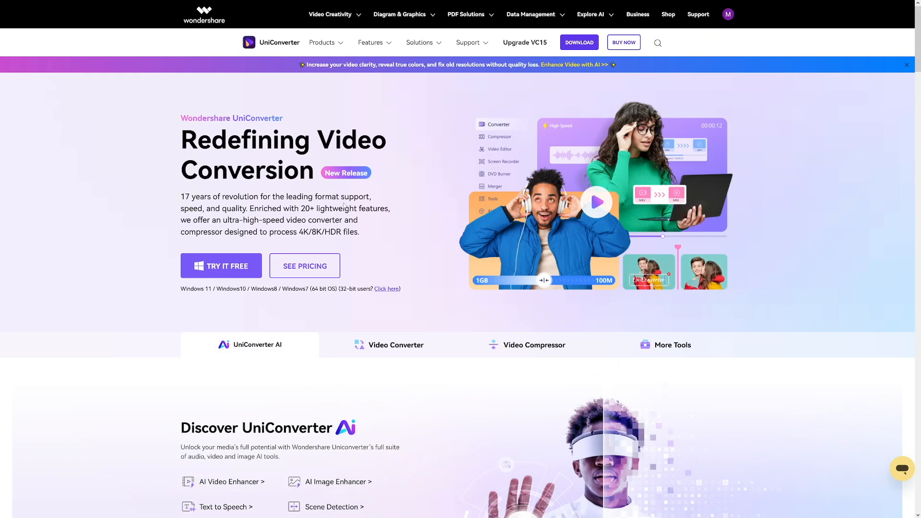
mouse_move(465, 136)
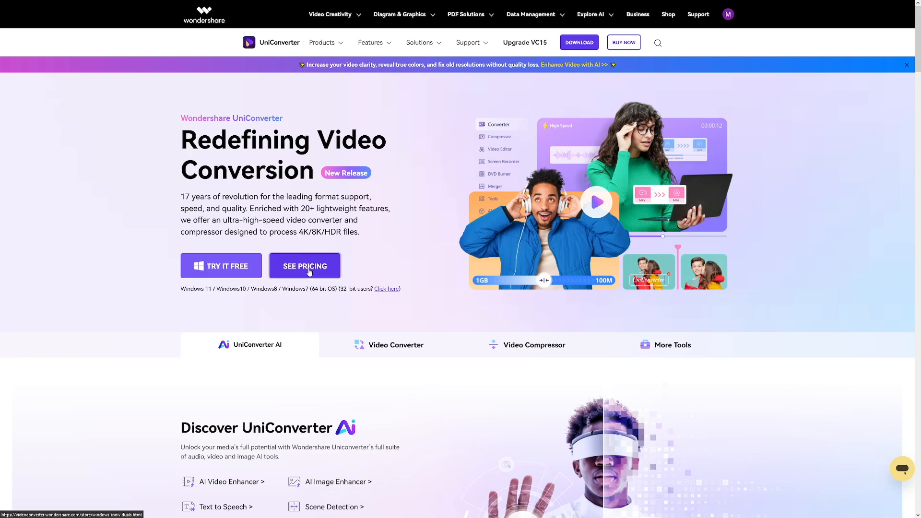
- Open See Pricing, view the Education plans, then switch back to Individuals plans
left_click(305, 266)
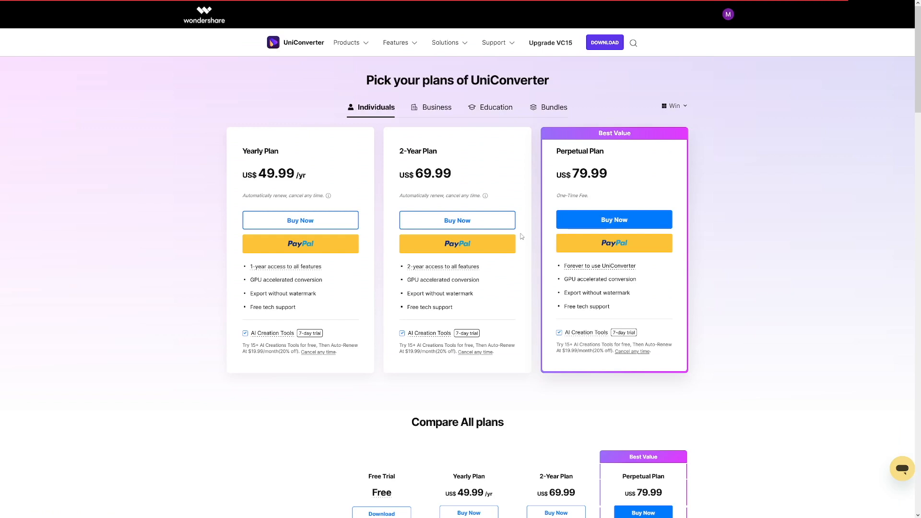
mouse_move(322, 280)
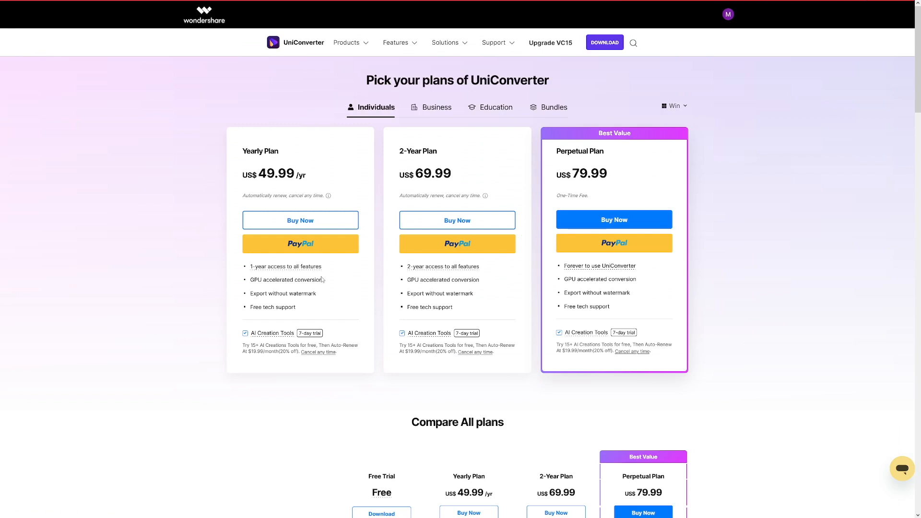
mouse_move(289, 187)
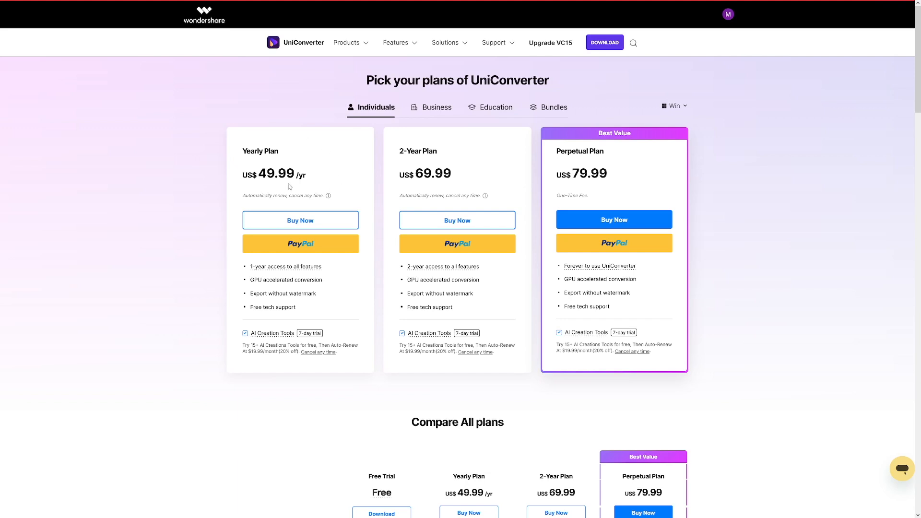
mouse_move(505, 117)
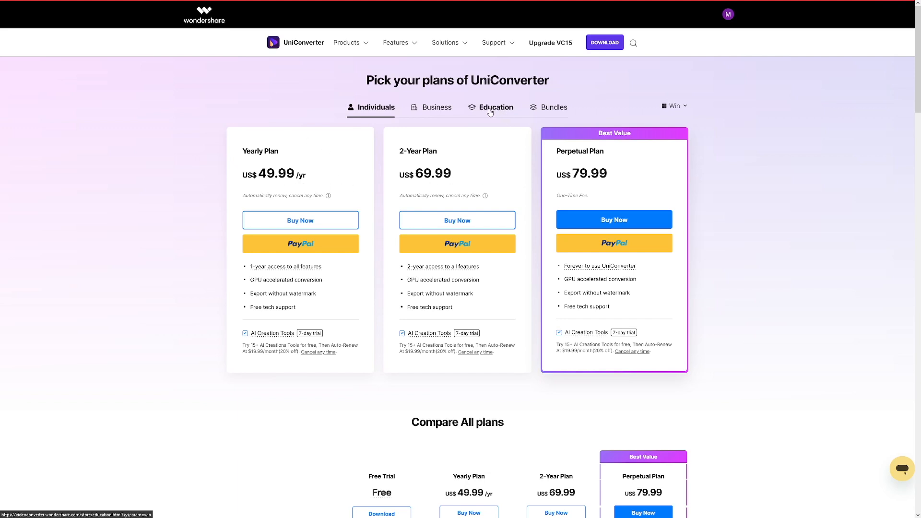
left_click(496, 107)
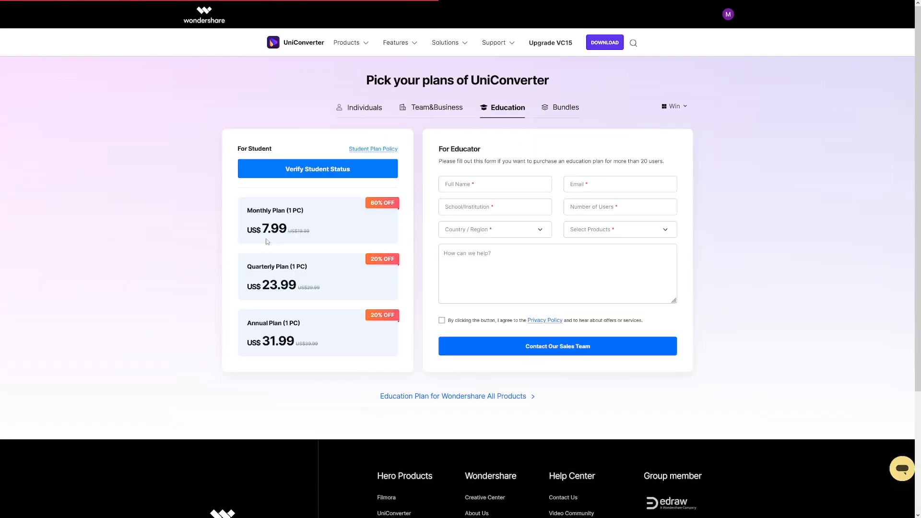
left_click(364, 108)
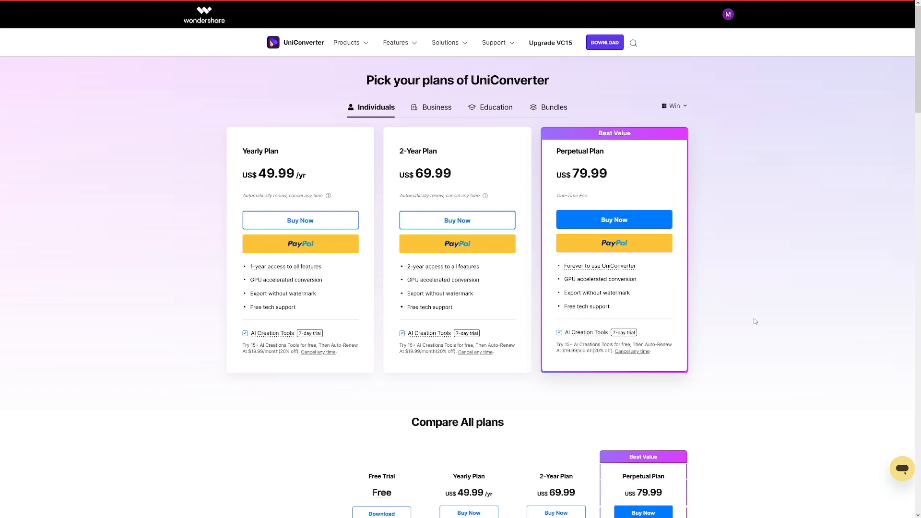